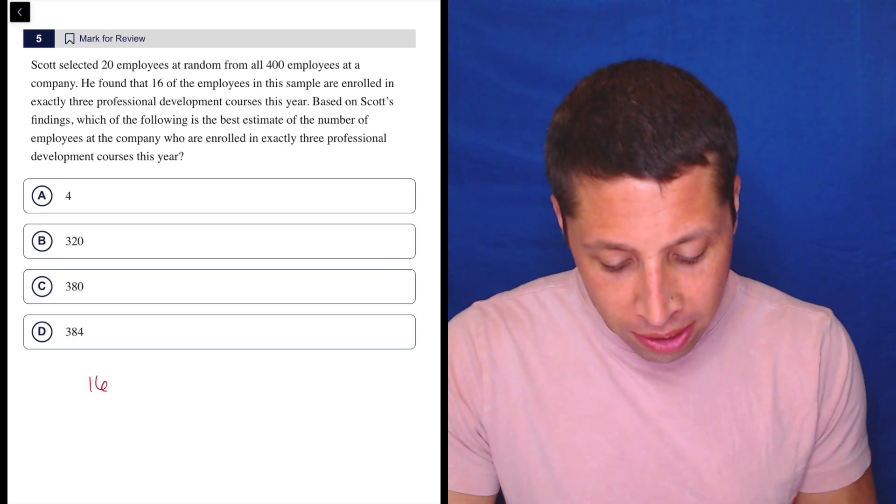
Step: Handwrite the proportion 16 enrolled/20 total = x enrolled/400 total below the choices
type("enro")
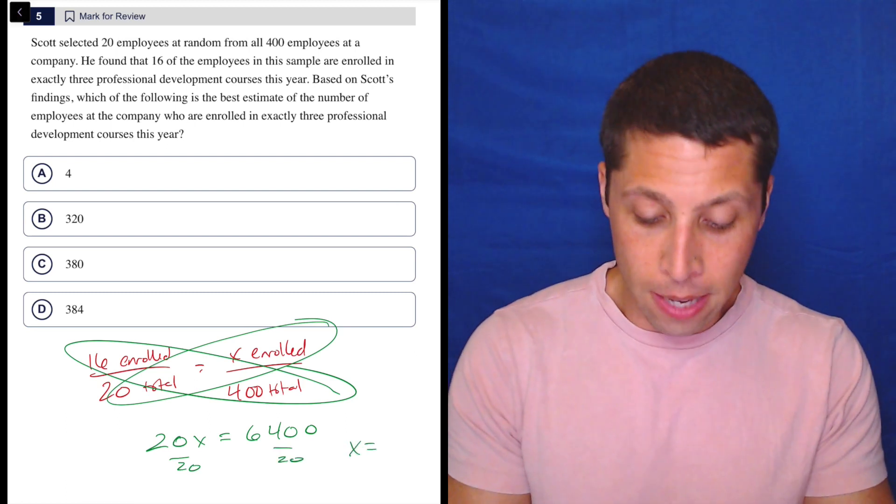
Step: Write x = 320 from 20x = 6400 divided by 20, and circle choice B
type("32")
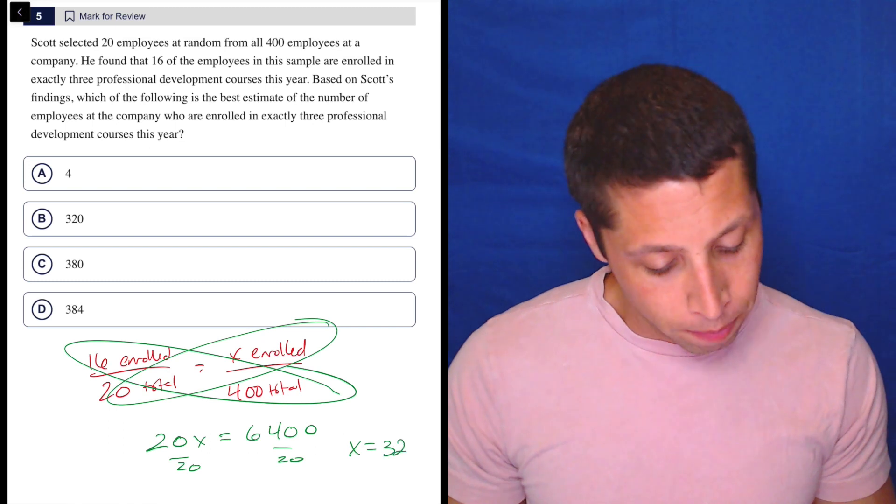
left_click(42, 218)
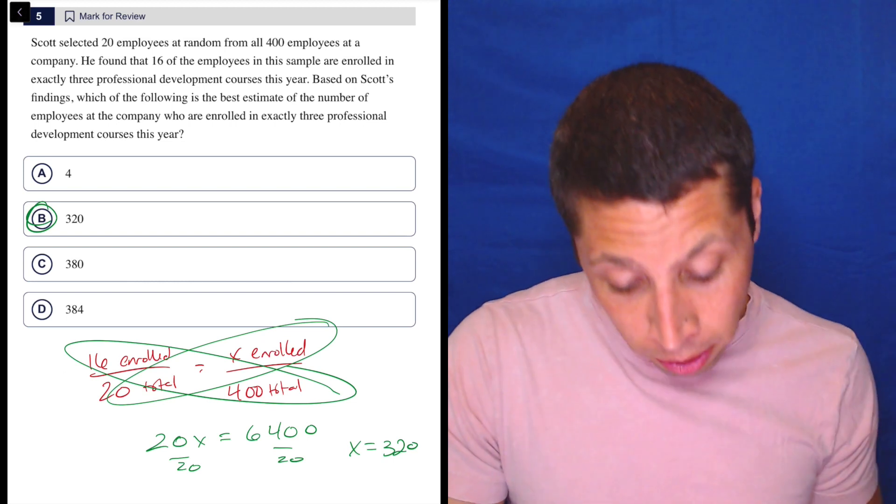
left_click_drag(151, 61, 353, 61)
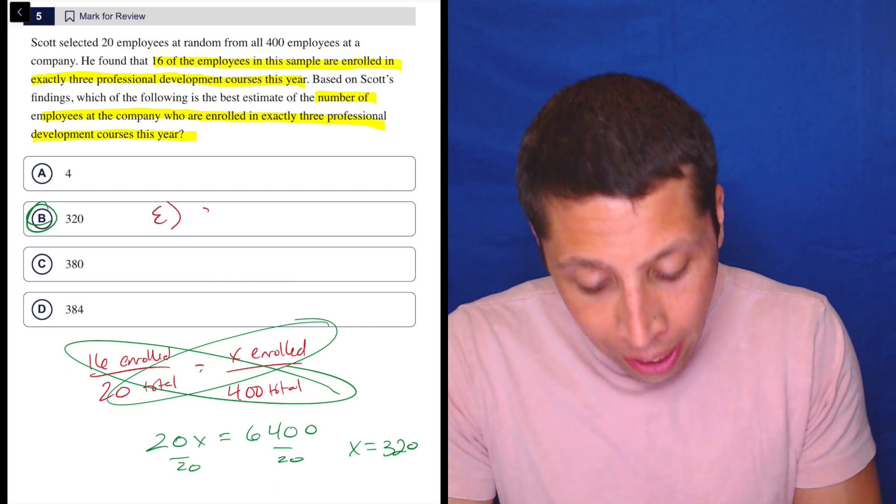
Step: Pen the distractor option E) 80 beside the circled choice B
type("80")
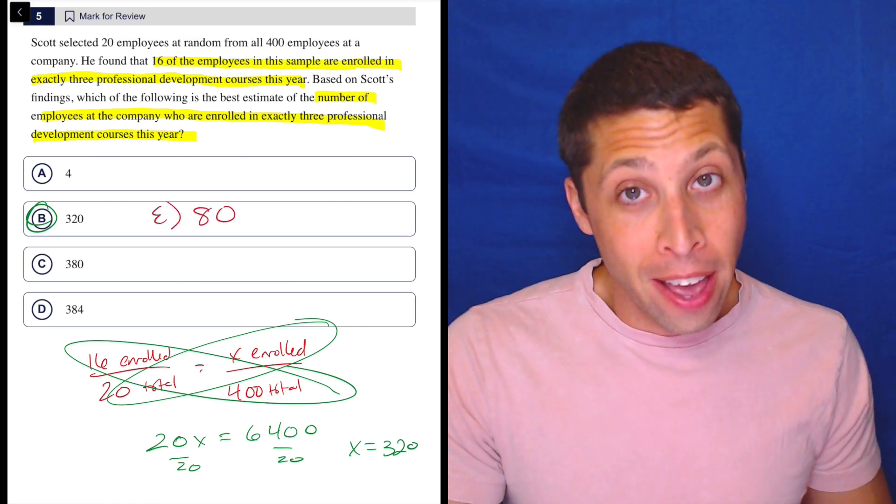